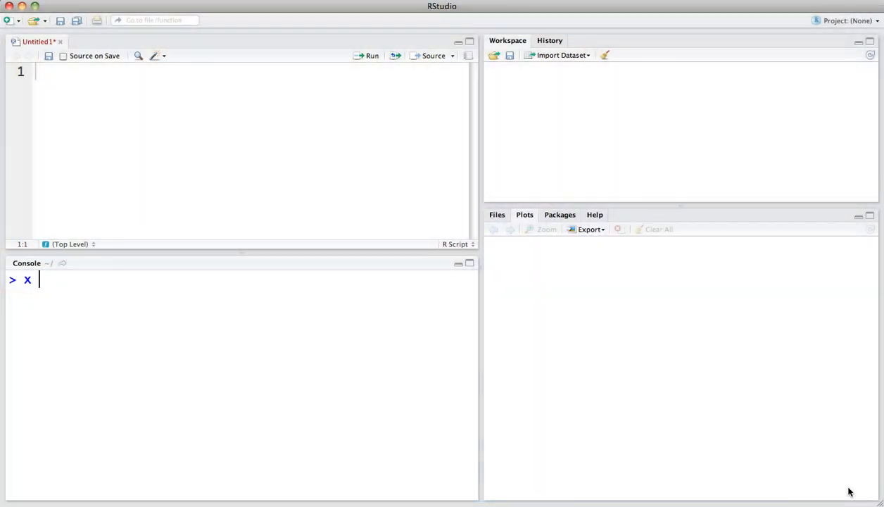
Assign 10 to x in the console, using both x = 10 and x <- 10.
text(=)
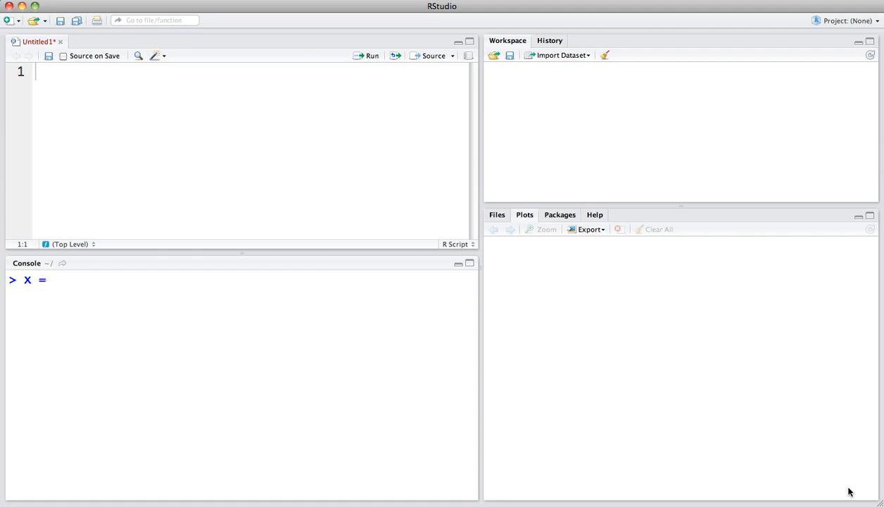
text(10)
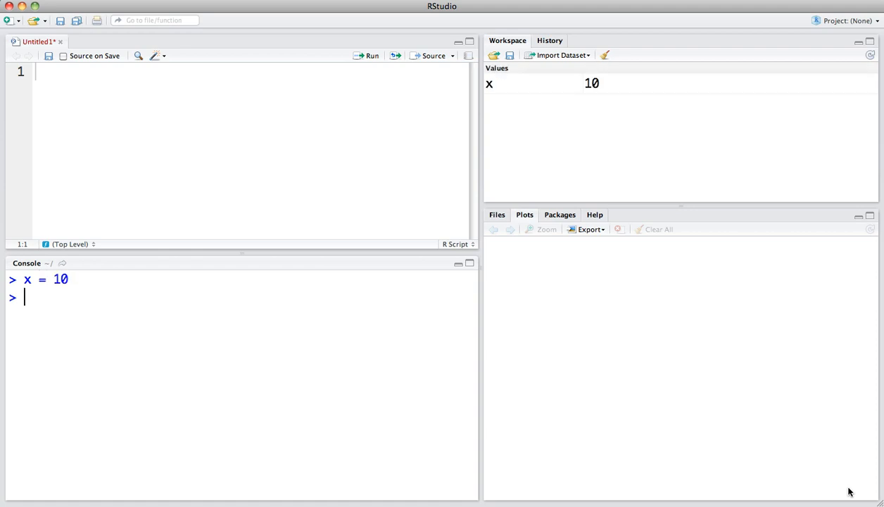
text(x)
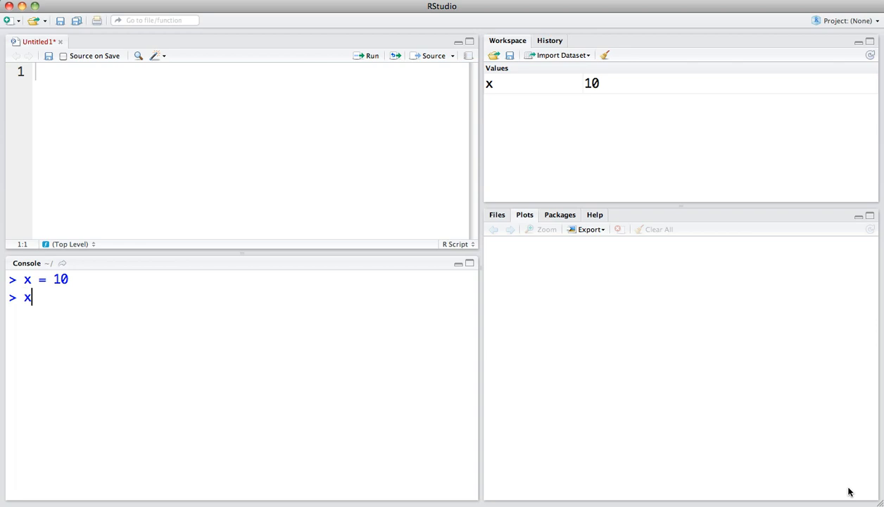
text(<- 10)
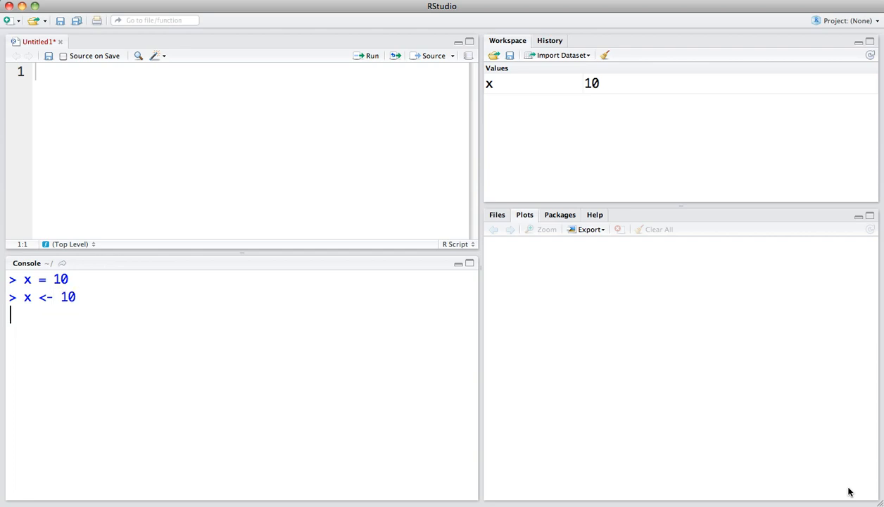
key(Return)
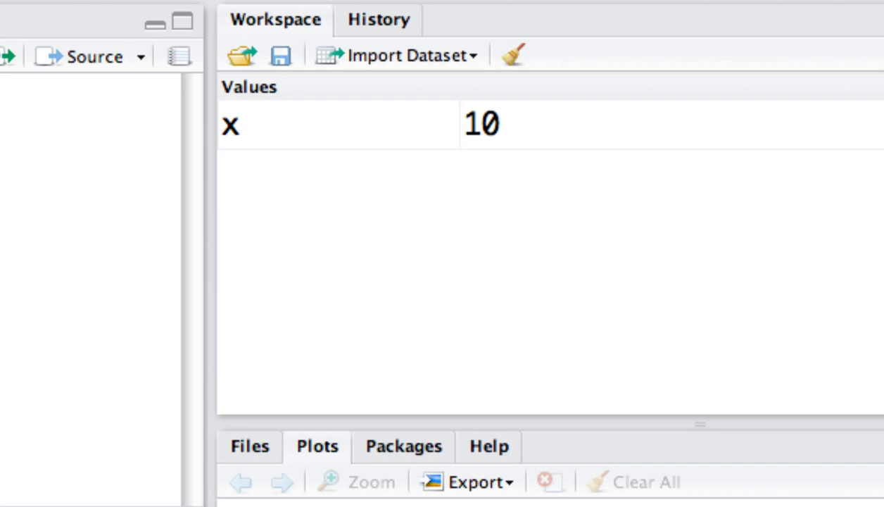
mouse_move(457, 196)
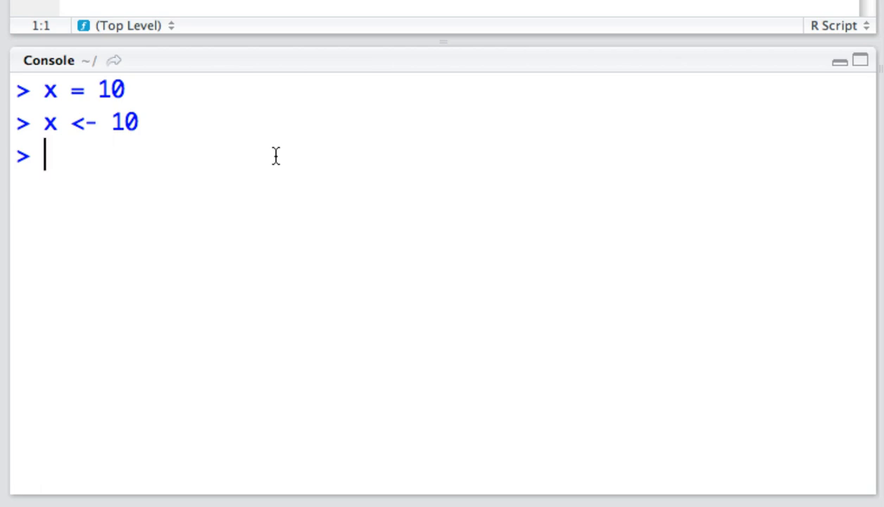
Evaluate 10+20 and 30-5 in the console, returning 30 and 25.
text(10+)
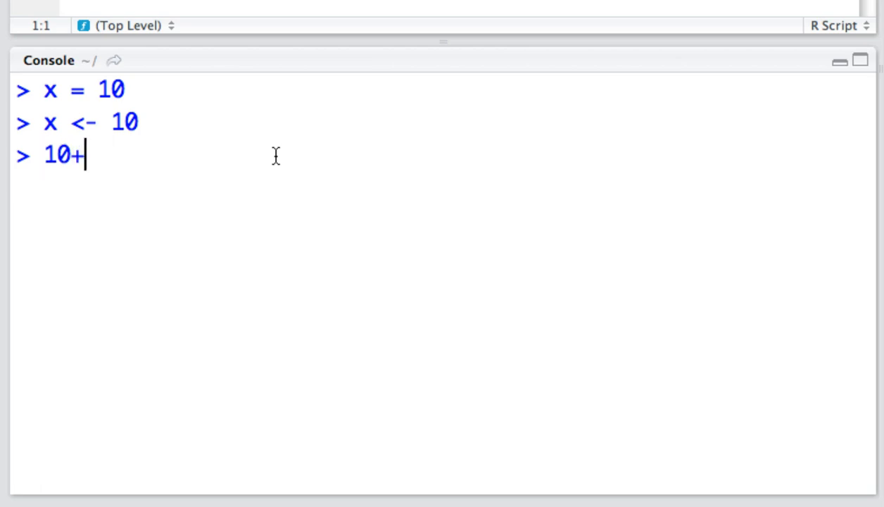
text(20)
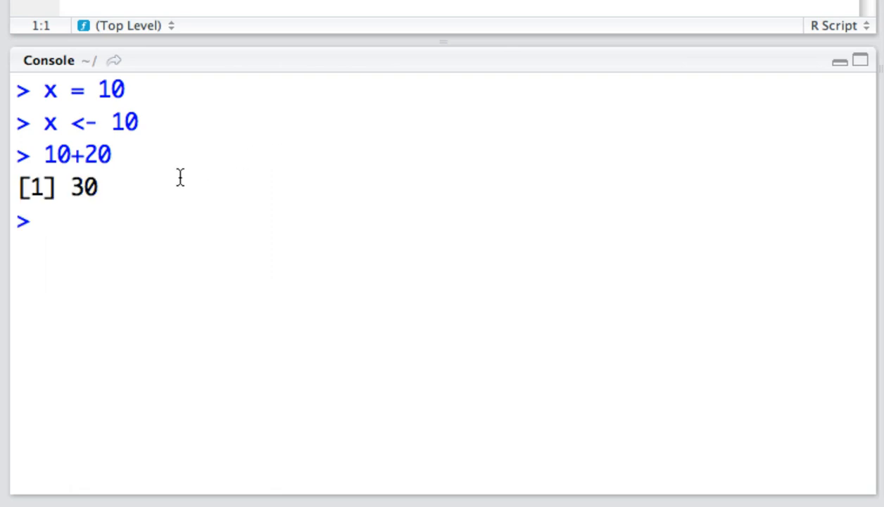
text(30-)
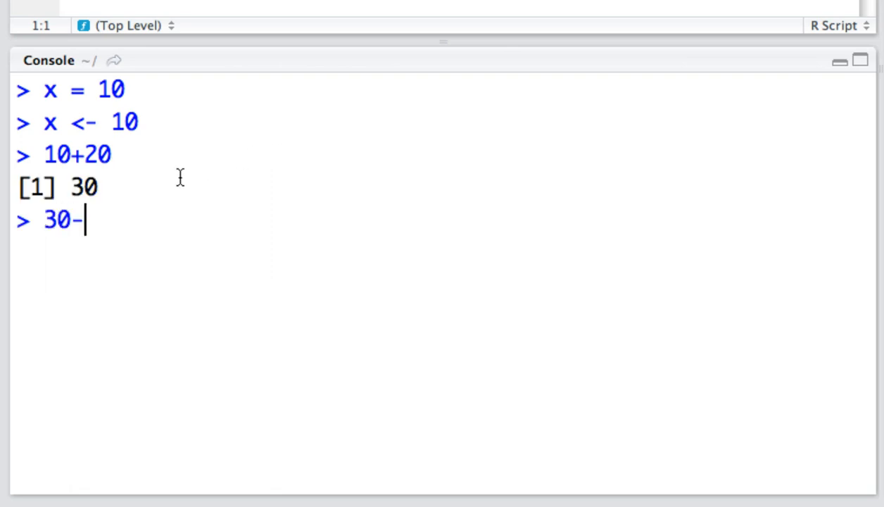
key(Return)
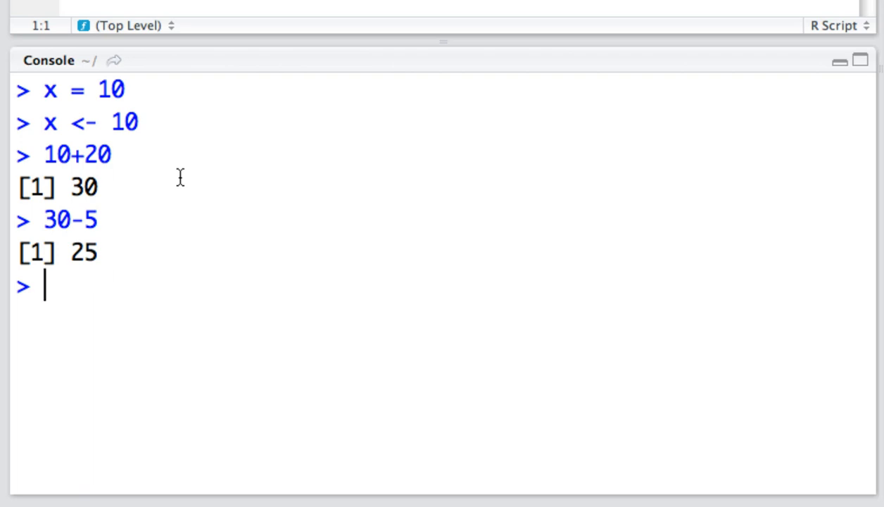
text(30*2)
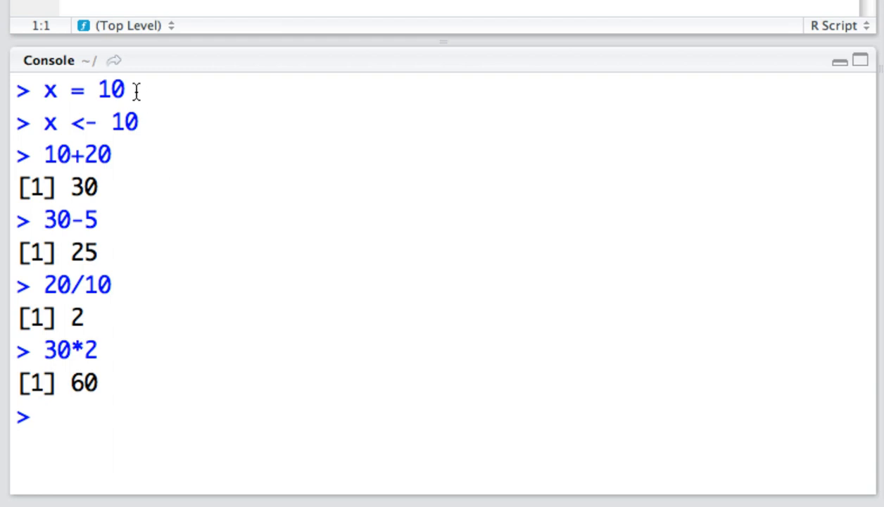
Assign 20 to a new variable y with y <- 20.
text(y <- 20)
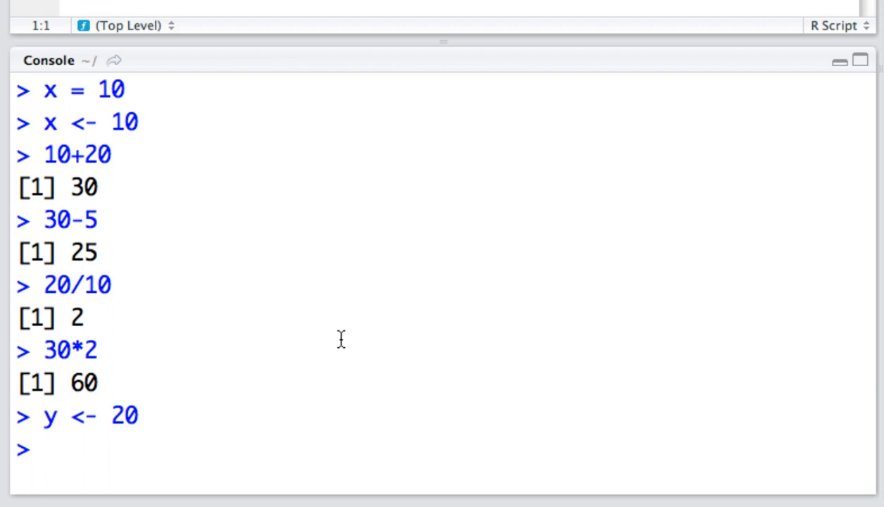
Evaluate x+y to get 30, then begin a new line z=.
text(x+y)
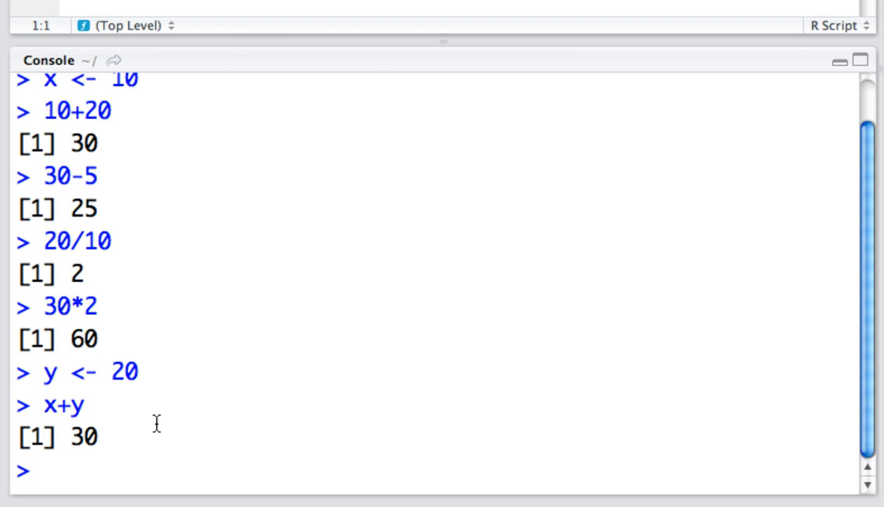
text(z=)
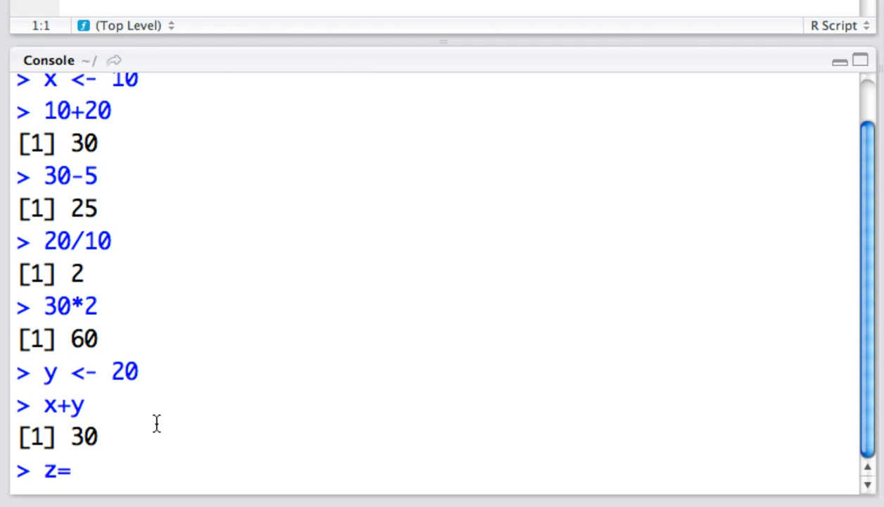
Complete the line to read z=x without running it.
text(x)
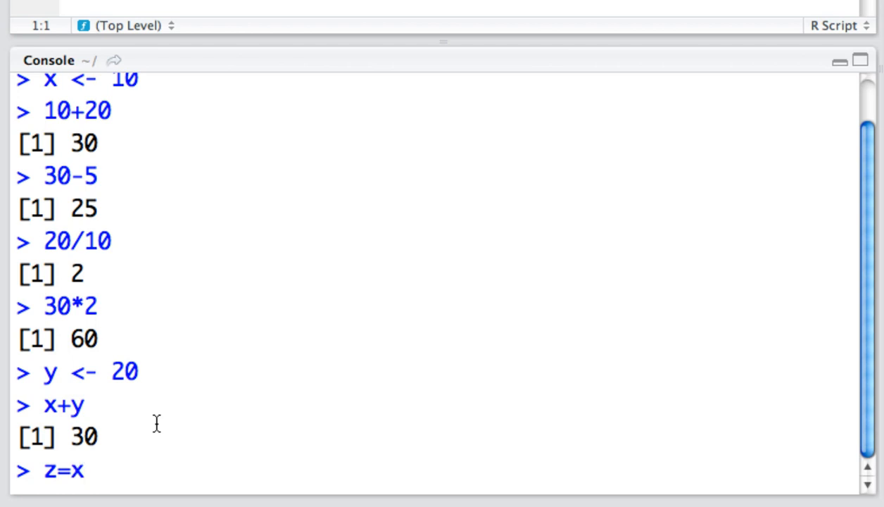